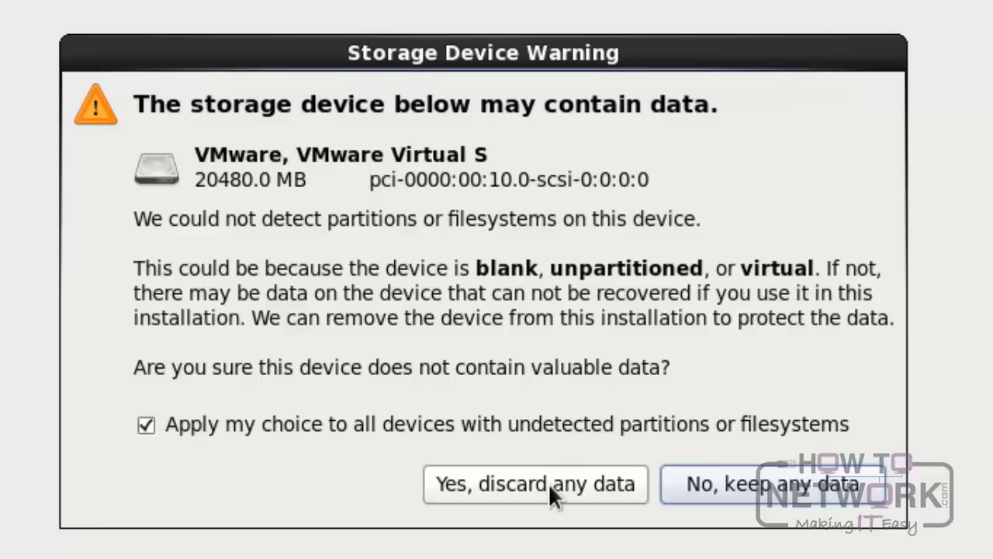
- Confirm 'Yes, discard any data' for the unpartitioned virtual disk
{"action": "left_click", "coordinate": [535, 484]}
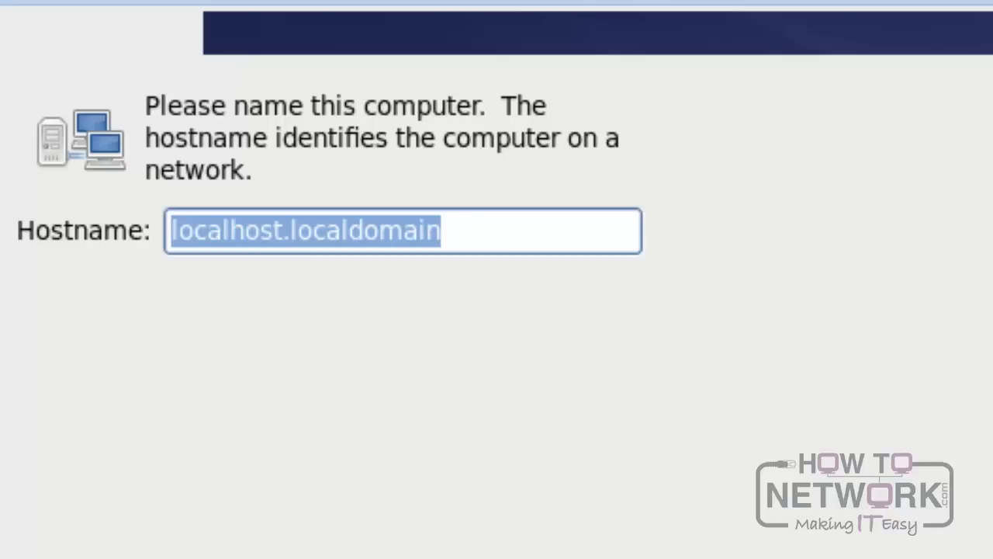
{"action": "mouse_move", "coordinate": [320, 110]}
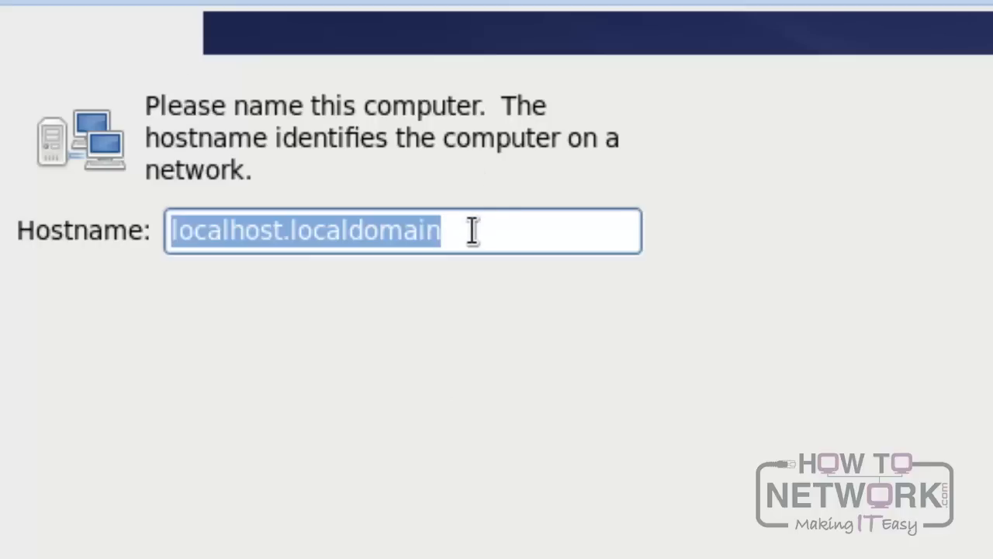
{"action": "mouse_move", "coordinate": [80, 248]}
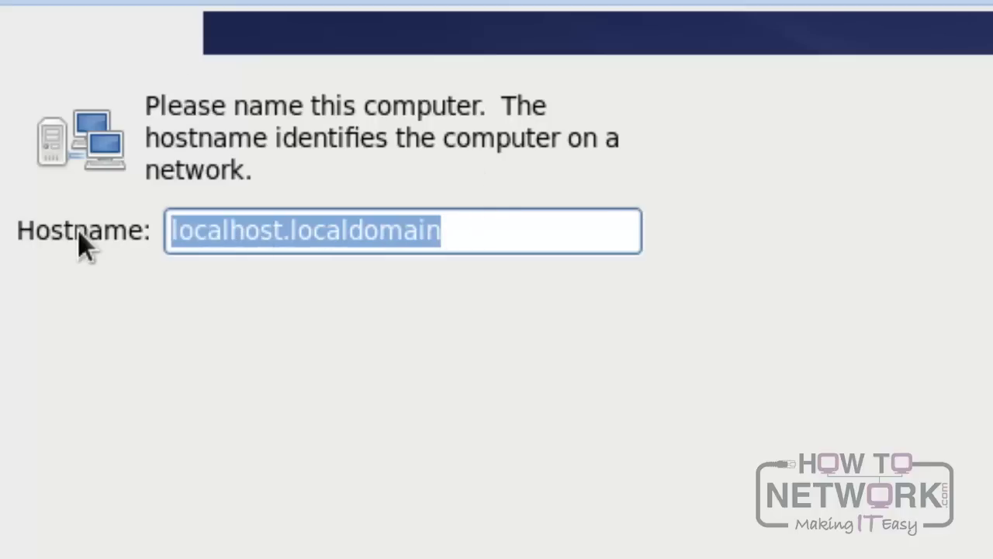
- Name the host chre01 in place of localhost.localdomain and continue to the root password page
{"action": "type", "text": "chre0"}
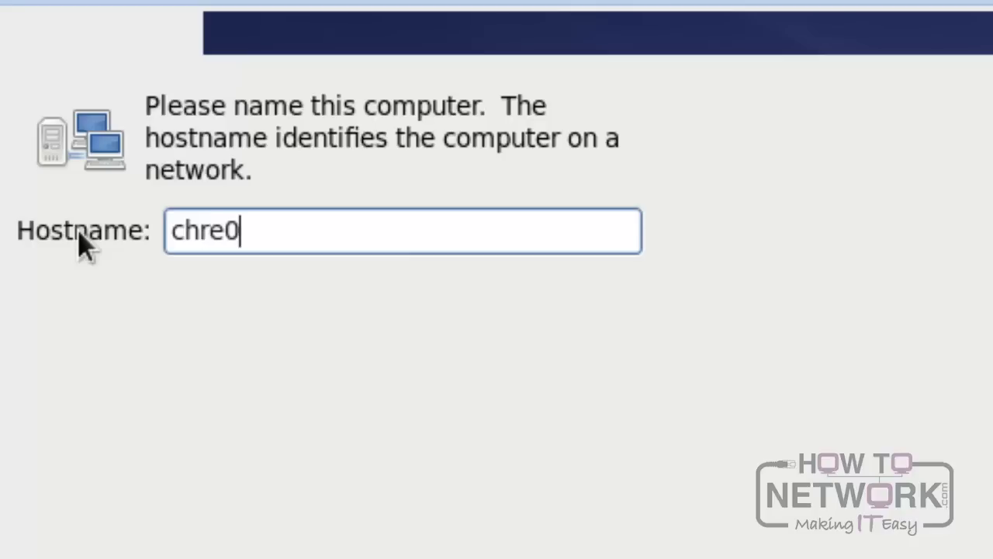
{"action": "type", "text": "1"}
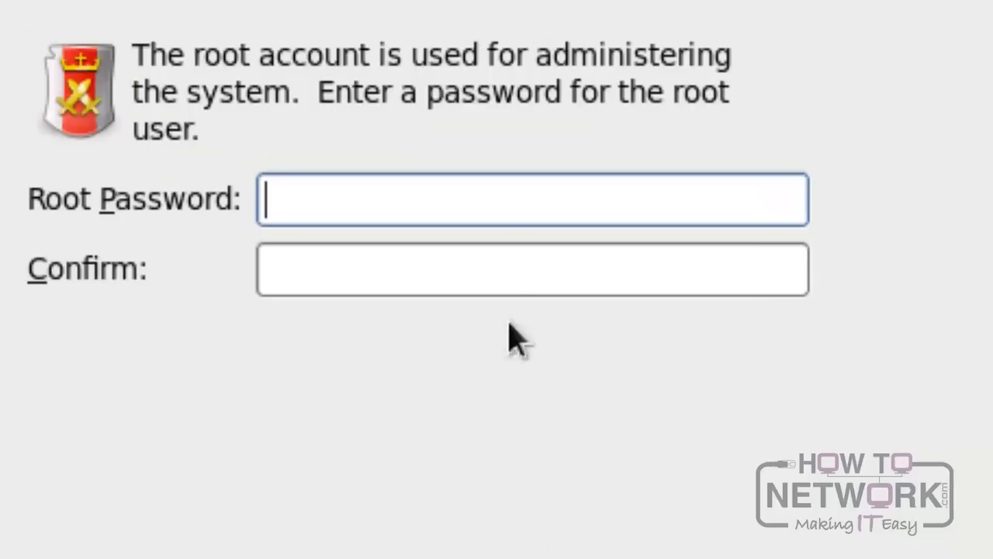
- Enter the root password and keep it with 'Use Anyway' despite the weak-password warning
{"action": "type", "text": "••"}
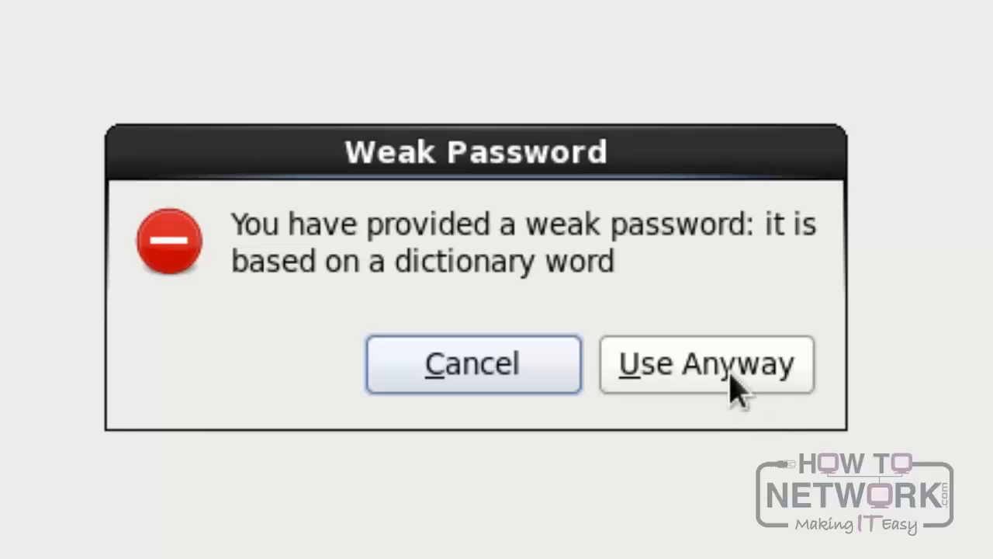
{"action": "left_click", "coordinate": [708, 363]}
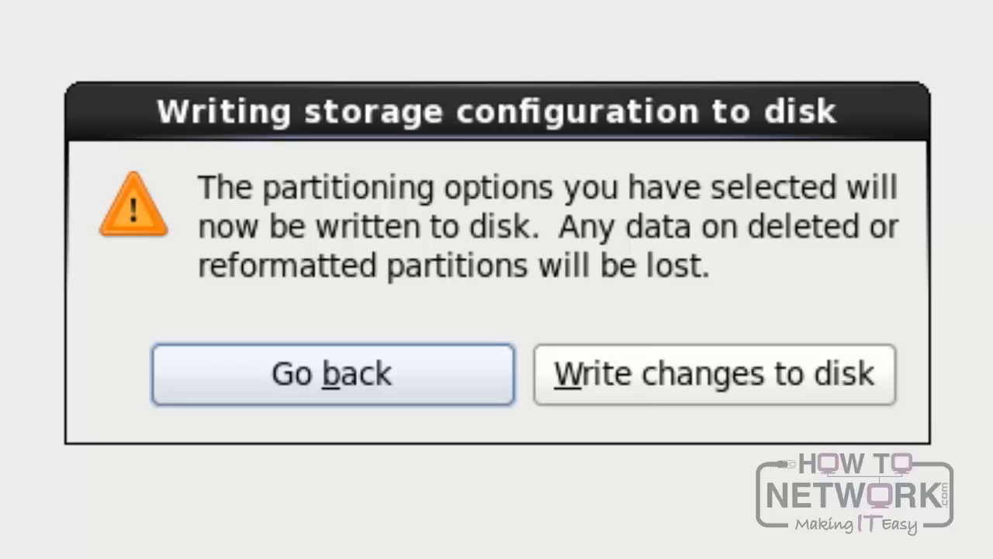
{"action": "mouse_move", "coordinate": [810, 397]}
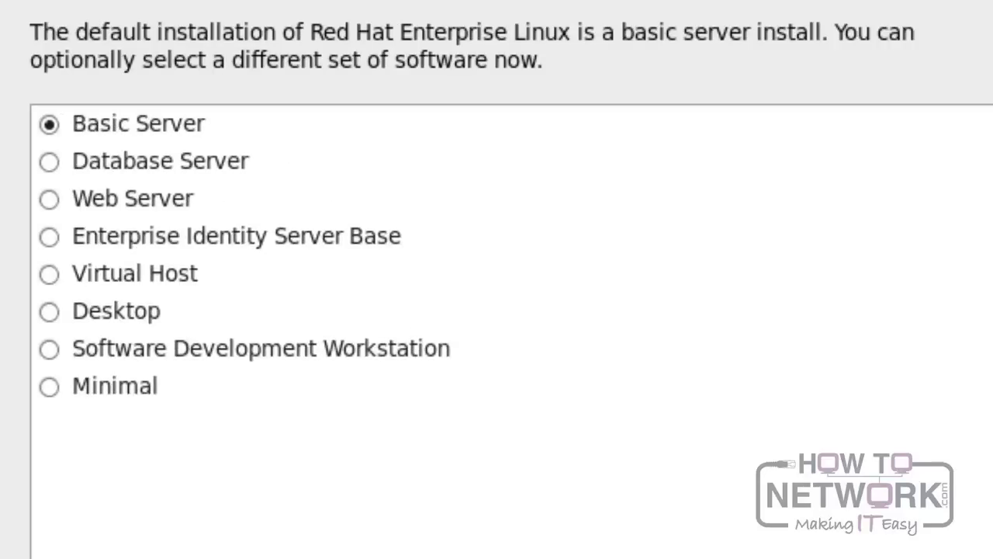
{"action": "mouse_move", "coordinate": [425, 515]}
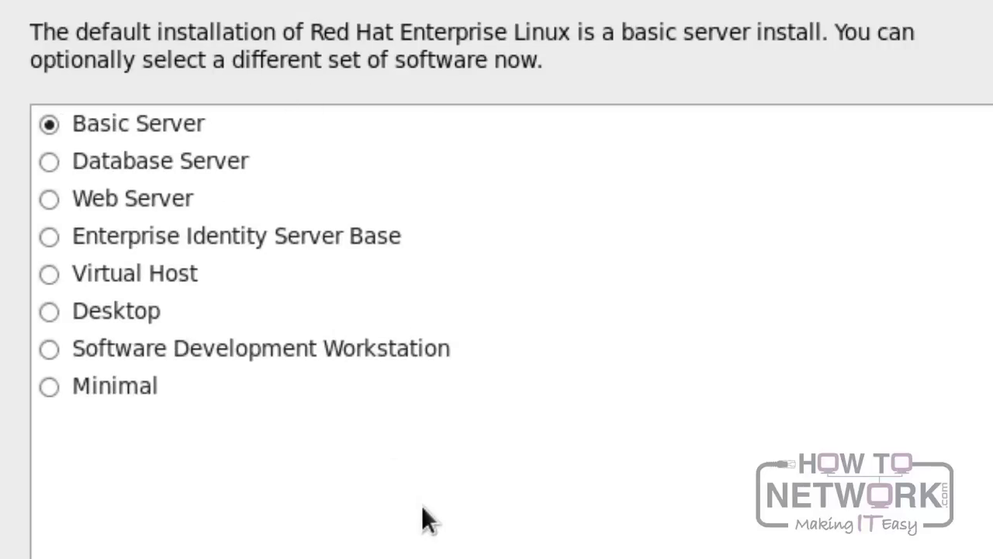
{"action": "mouse_move", "coordinate": [50, 323]}
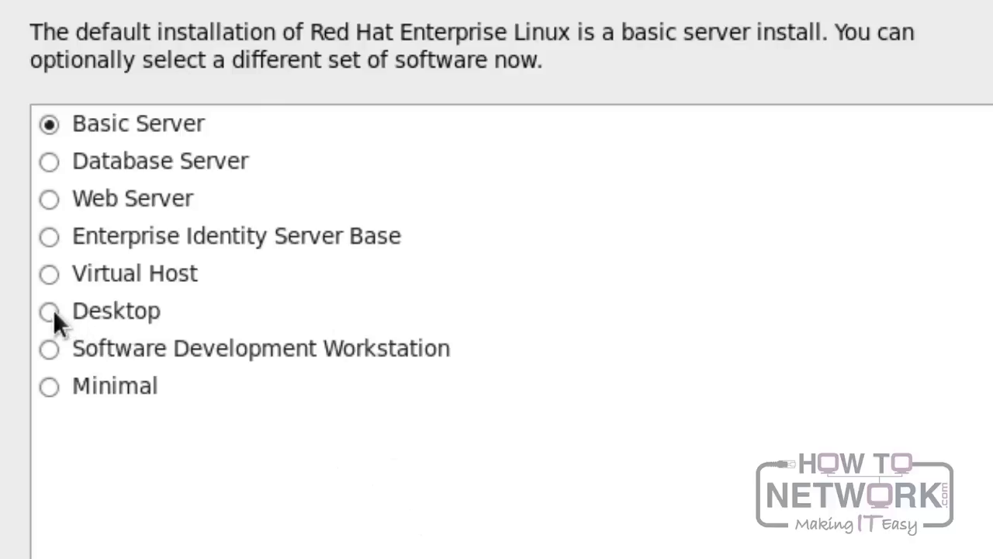
- Choose the Desktop software set instead of Basic Server
{"action": "left_click", "coordinate": [48, 311]}
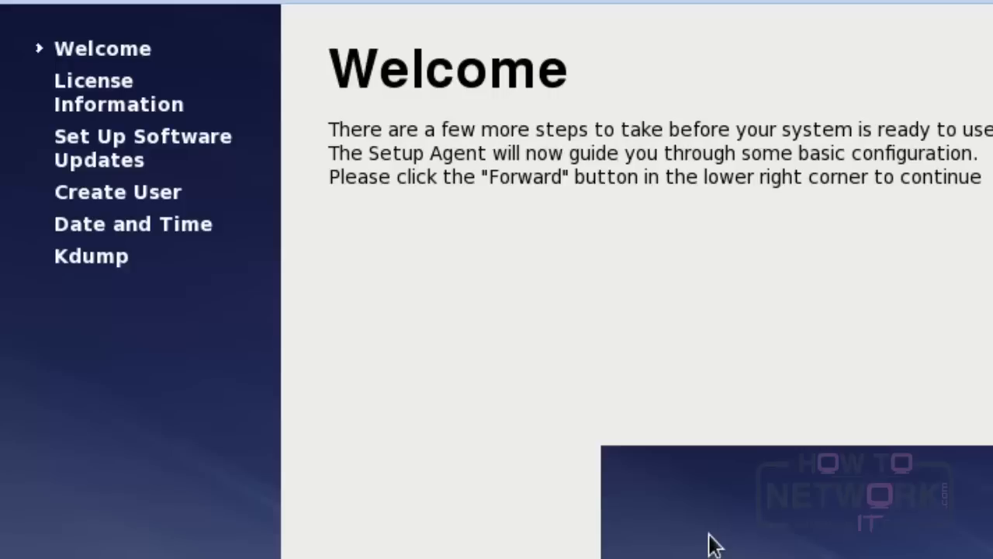
{"action": "mouse_move", "coordinate": [660, 515]}
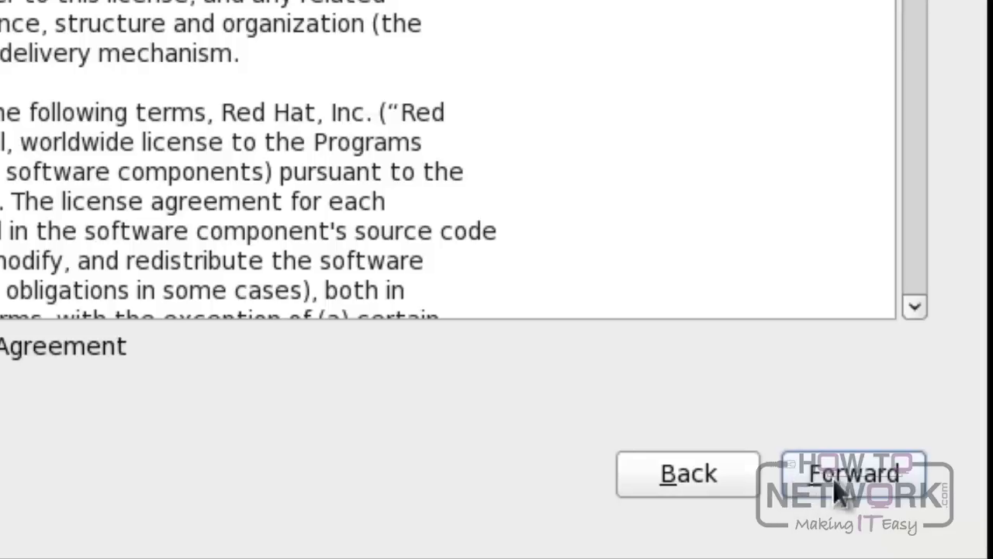
- Move past the License Information and Software Updates pages to Create User
{"action": "left_click", "coordinate": [846, 475]}
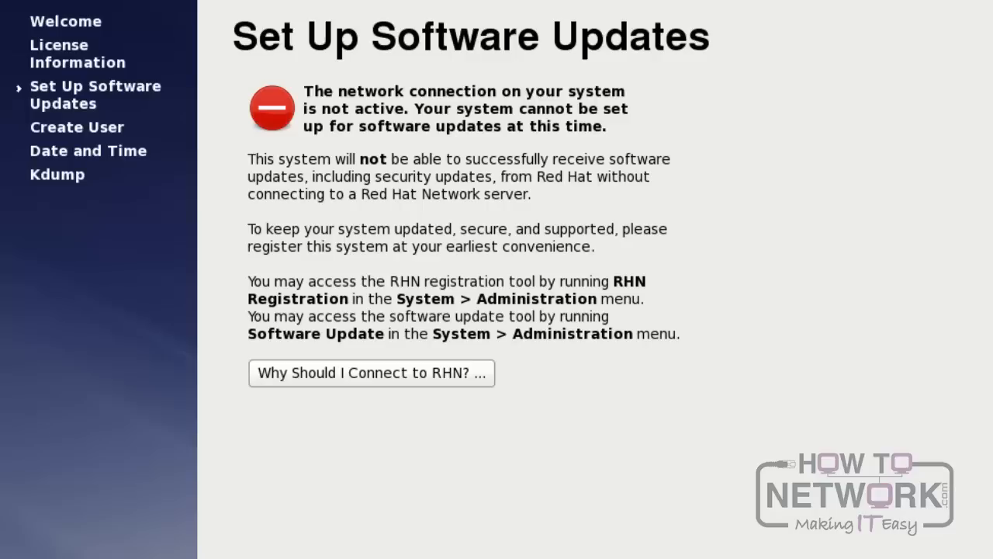
{"action": "left_click", "coordinate": [78, 127]}
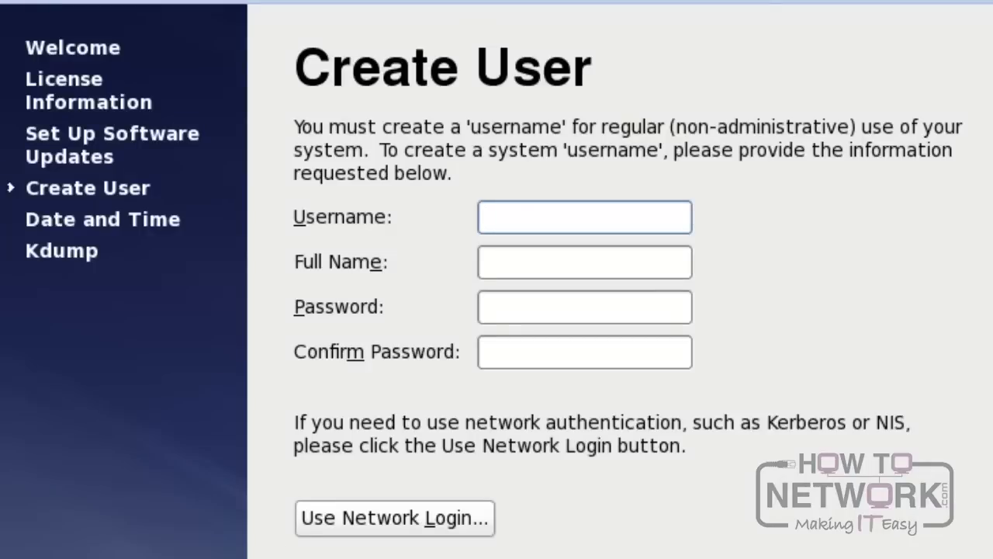
- Fill in username 'user' and enter its password in both password fields
{"action": "left_click", "coordinate": [583, 217]}
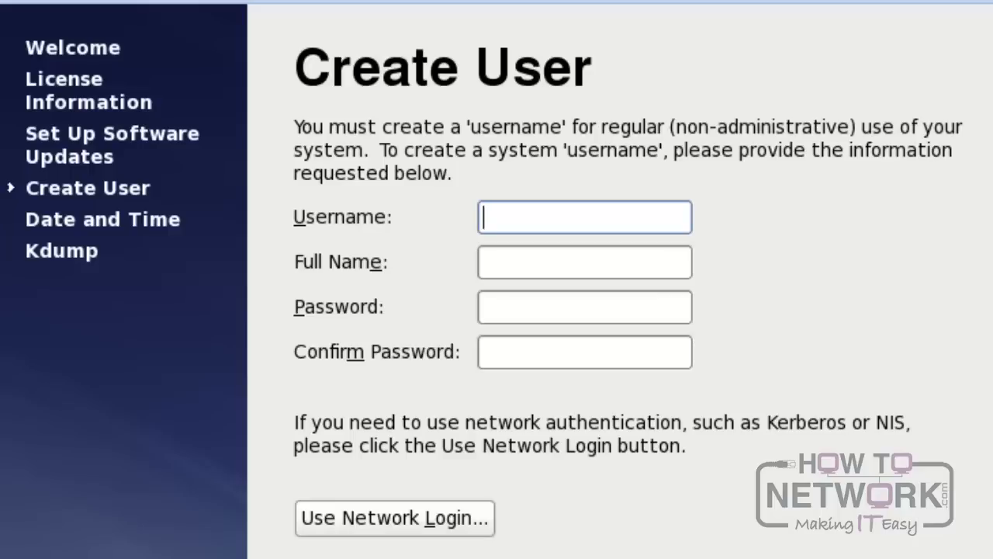
{"action": "type", "text": "user"}
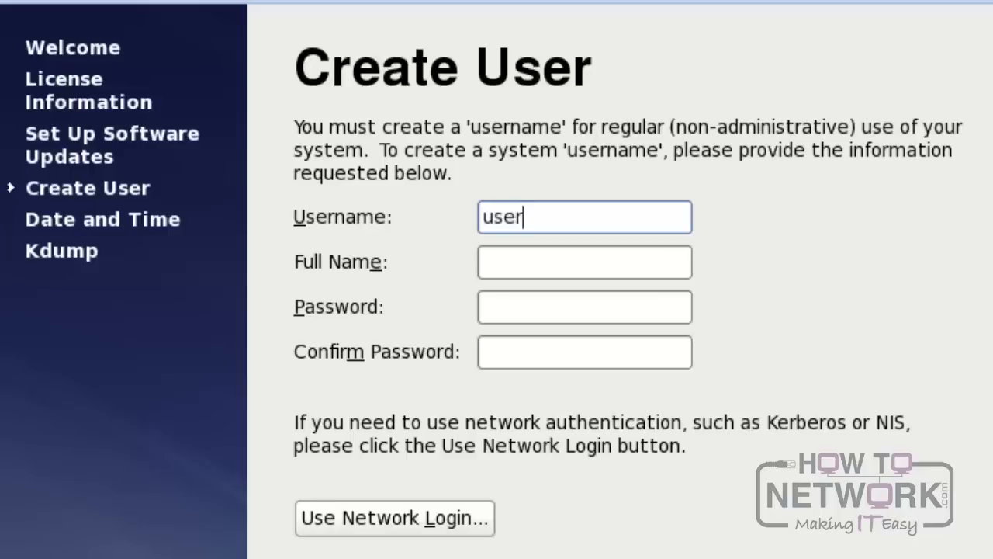
{"action": "left_click", "coordinate": [583, 261]}
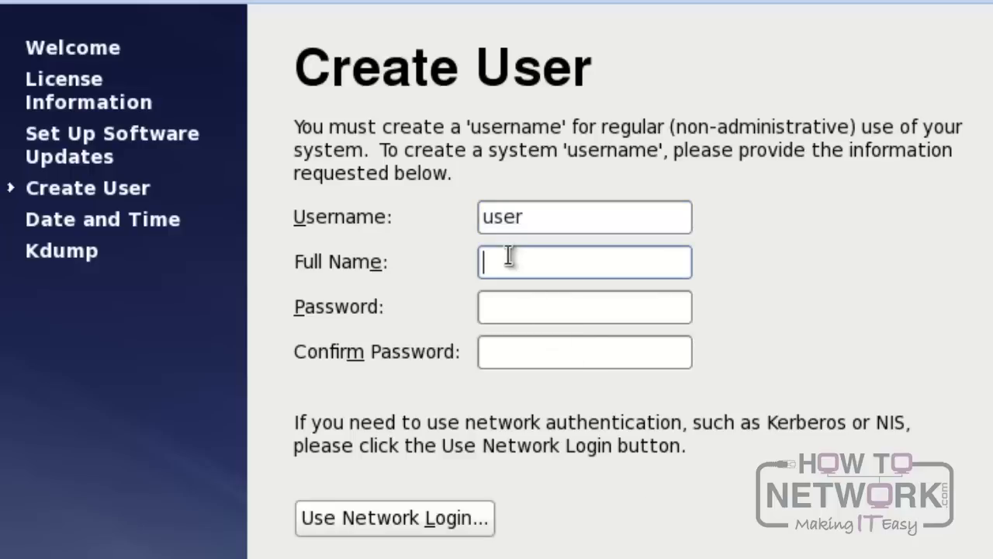
{"action": "left_click", "coordinate": [584, 307]}
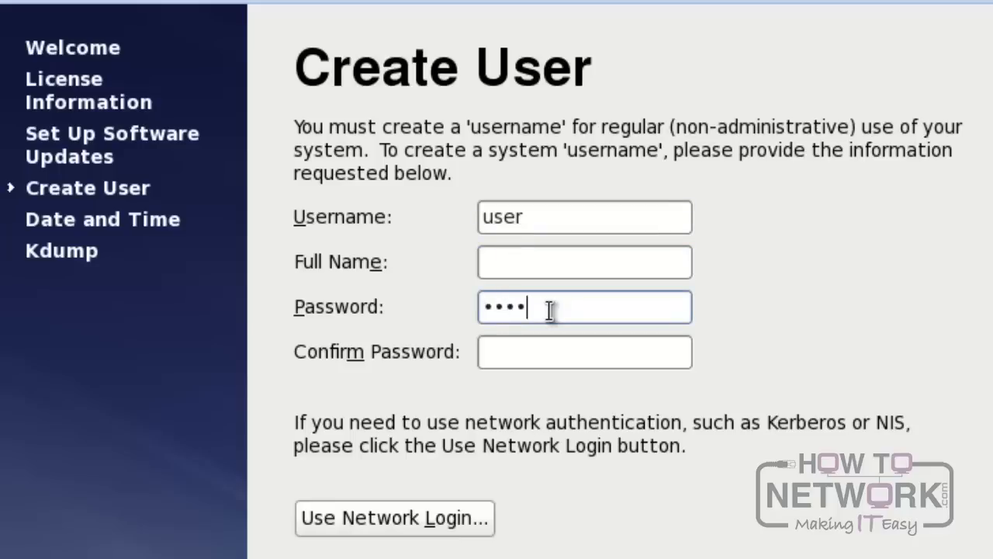
{"action": "left_click", "coordinate": [583, 351]}
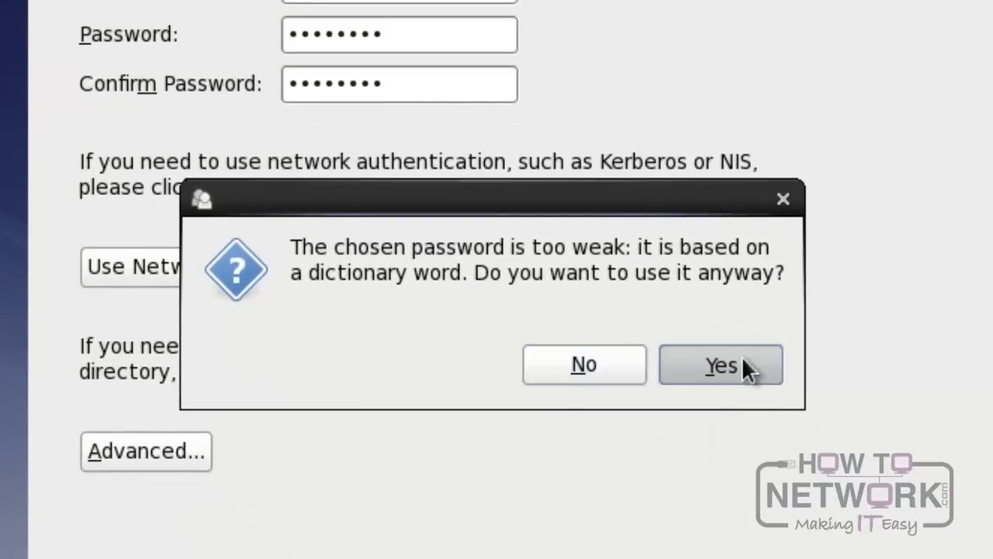
- Accept the weak password, pass Date and Time and finish setup on the Kdump page
{"action": "left_click", "coordinate": [720, 364]}
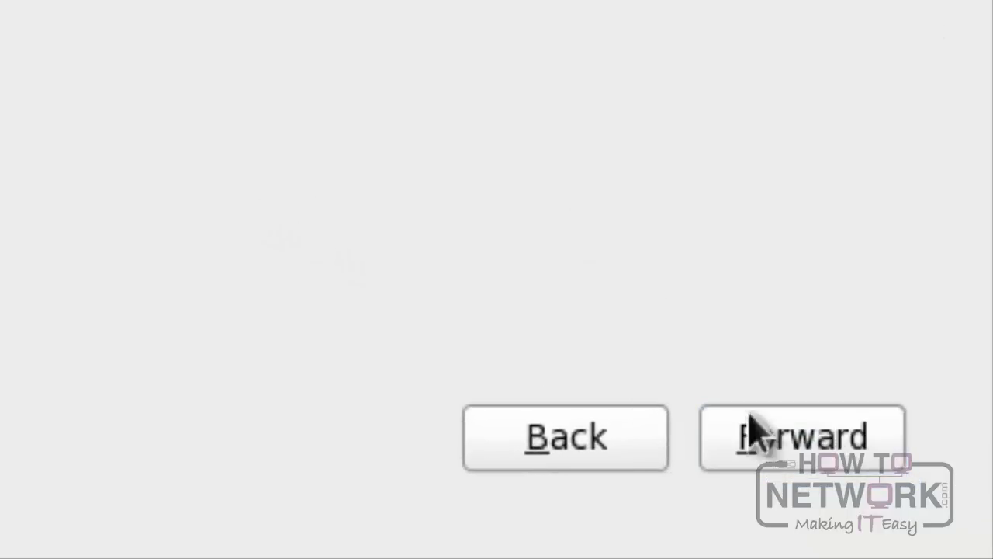
{"action": "left_click", "coordinate": [801, 437]}
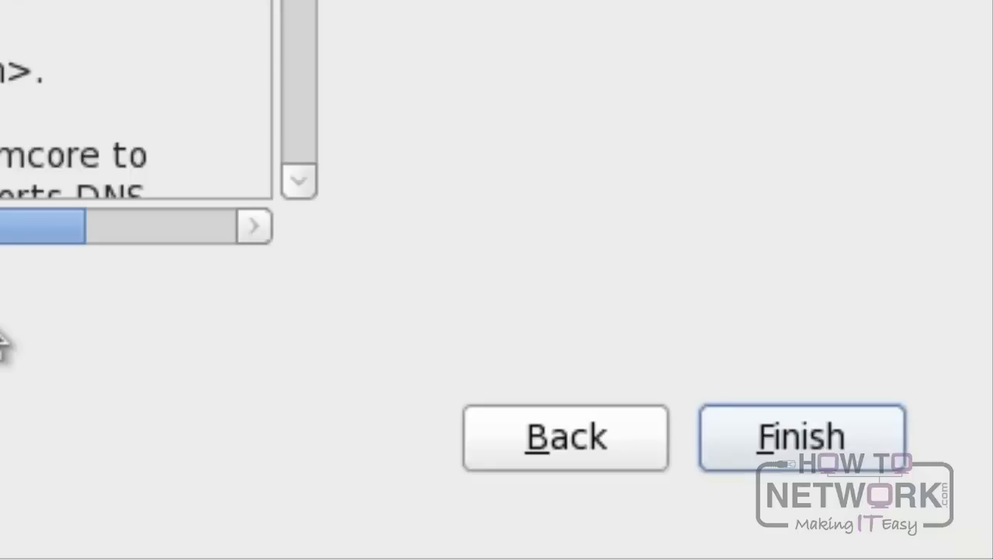
{"action": "mouse_move", "coordinate": [287, 334]}
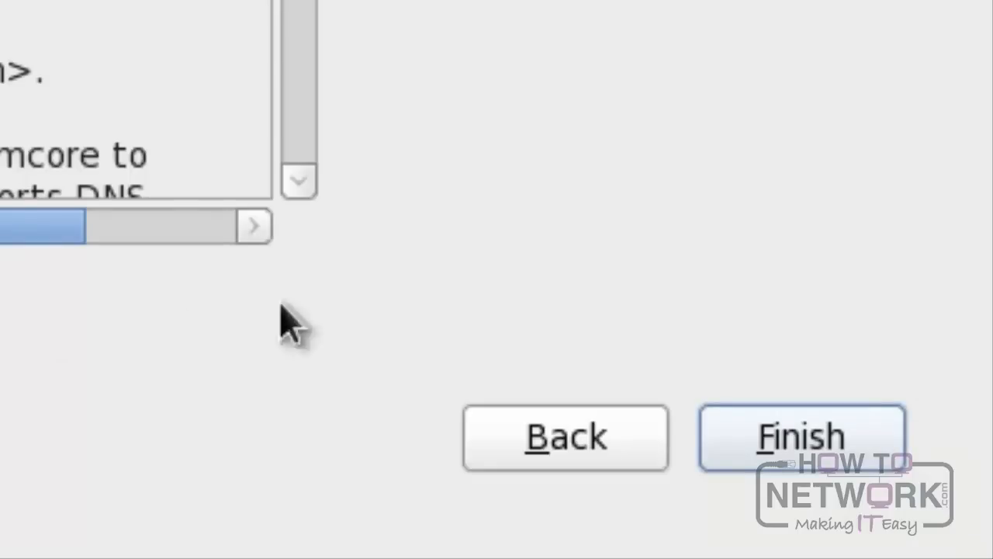
{"action": "left_click", "coordinate": [801, 437]}
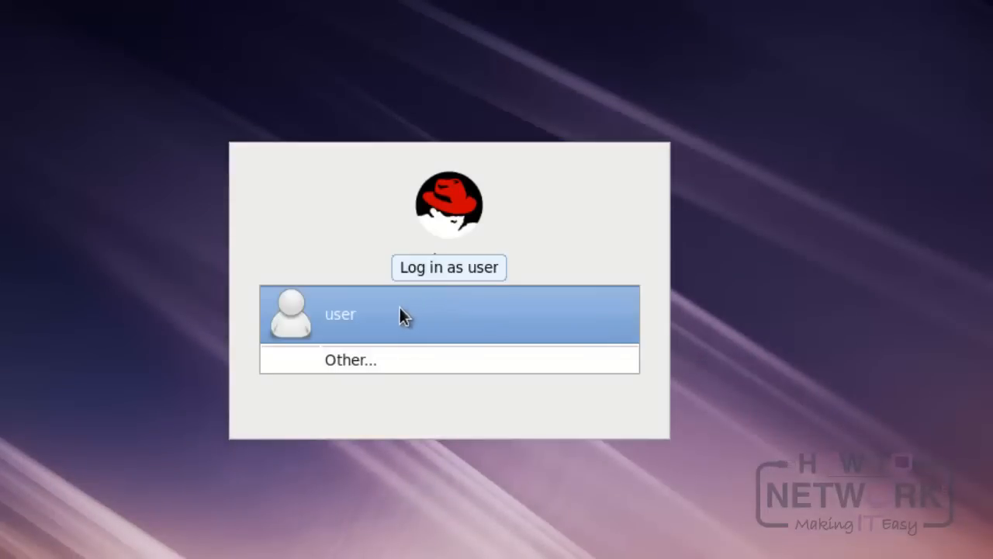
{"action": "mouse_move", "coordinate": [388, 324]}
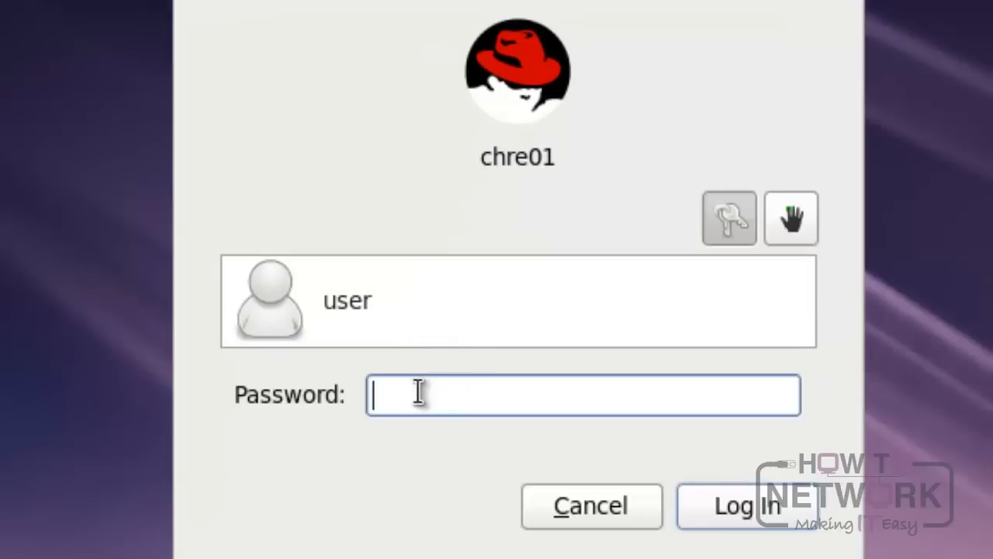
- Log in as 'user' with its password at the GNOME login screen
{"action": "type", "text": "•"}
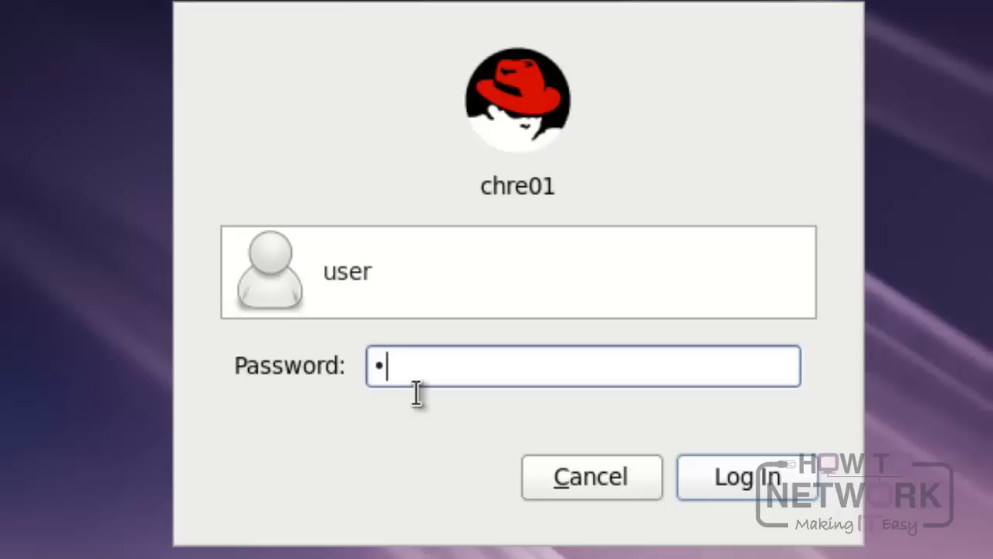
{"action": "left_click", "coordinate": [744, 476]}
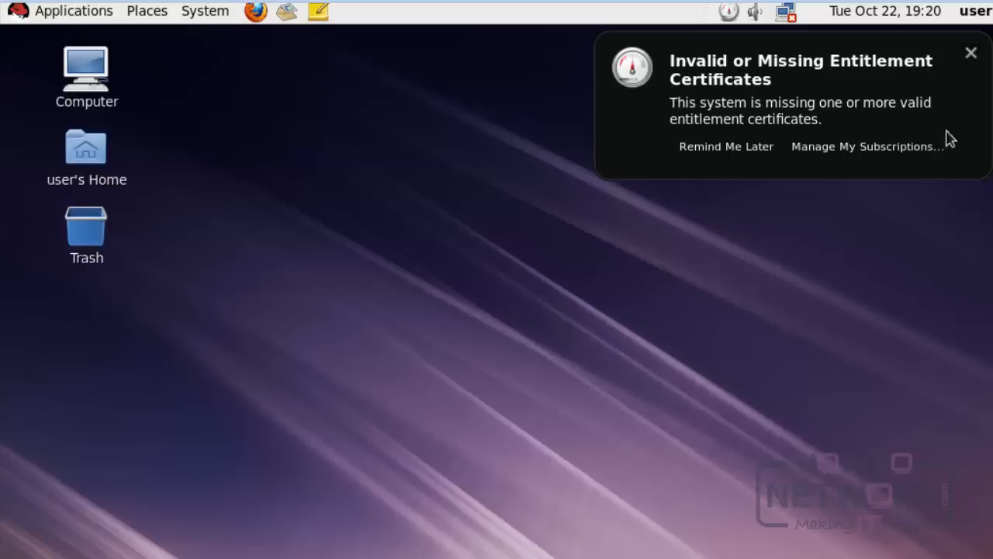
- Dismiss the 'Invalid or Missing Entitlement Certificates' notification
{"action": "left_click", "coordinate": [971, 53]}
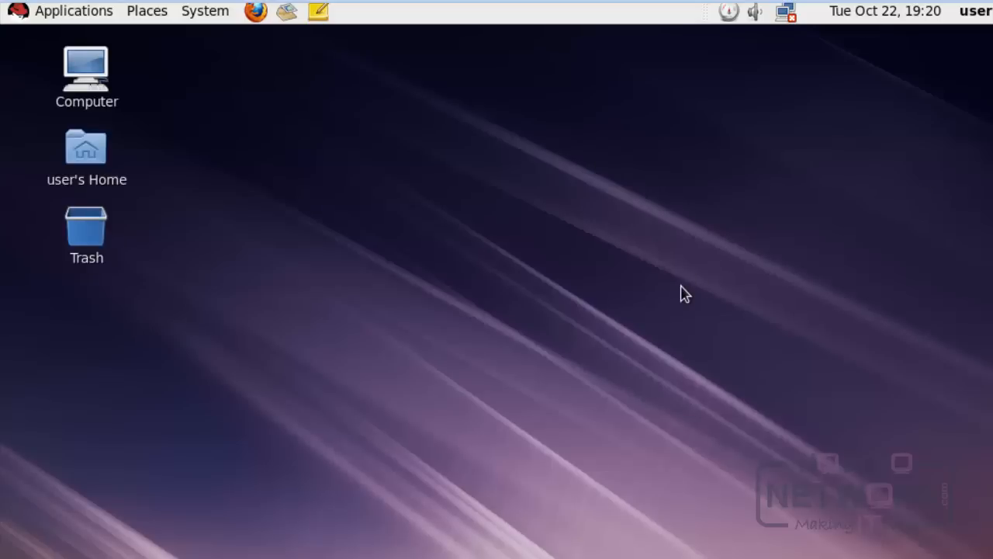